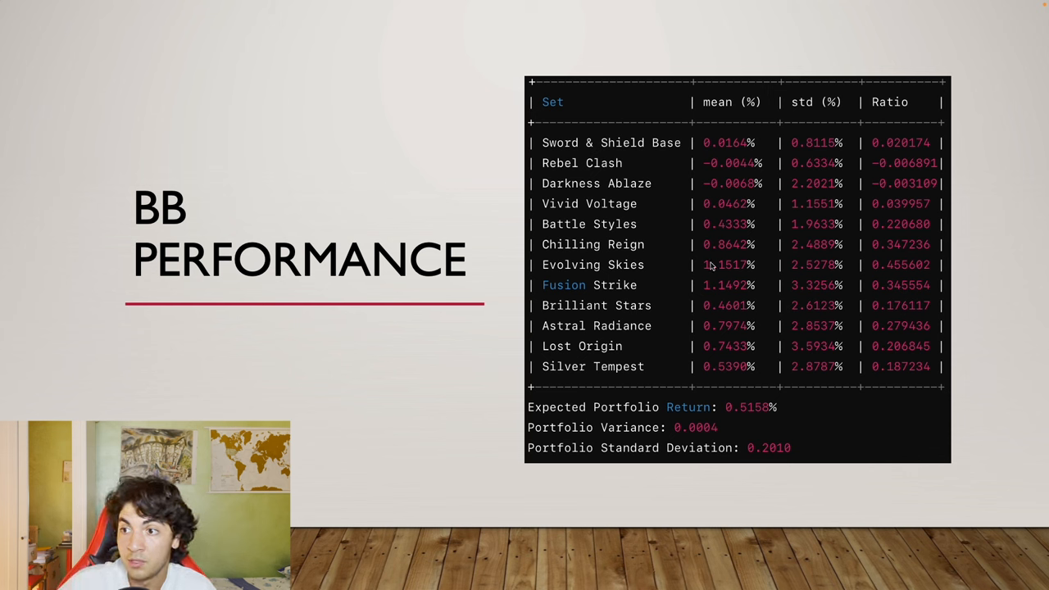
{"action": "mouse_move", "coordinate": [758, 264]}
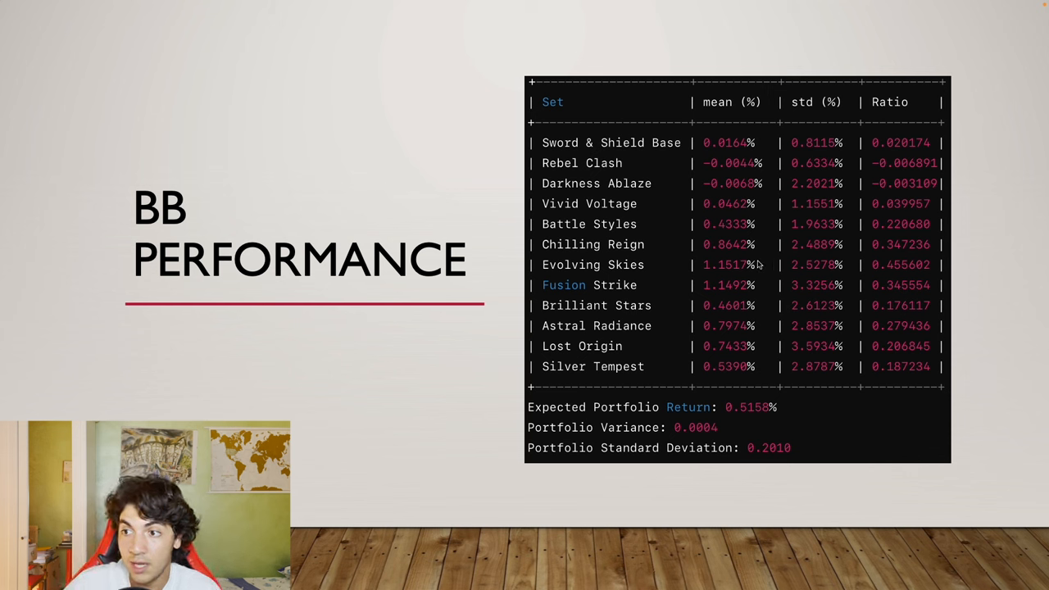
{"action": "mouse_move", "coordinate": [735, 278]}
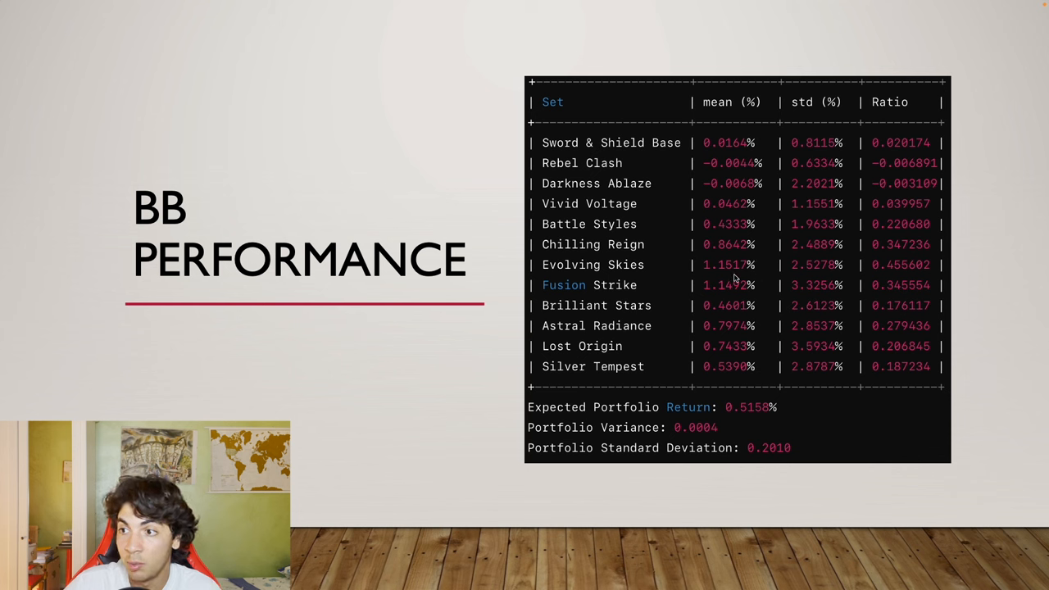
{"action": "mouse_move", "coordinate": [872, 105]}
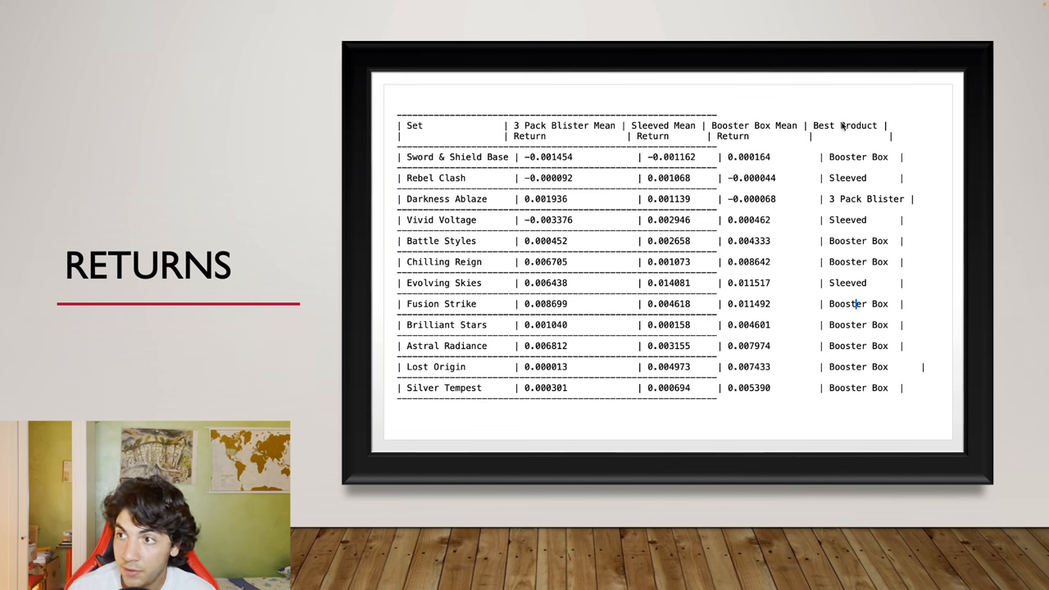
{"action": "mouse_move", "coordinate": [720, 135]}
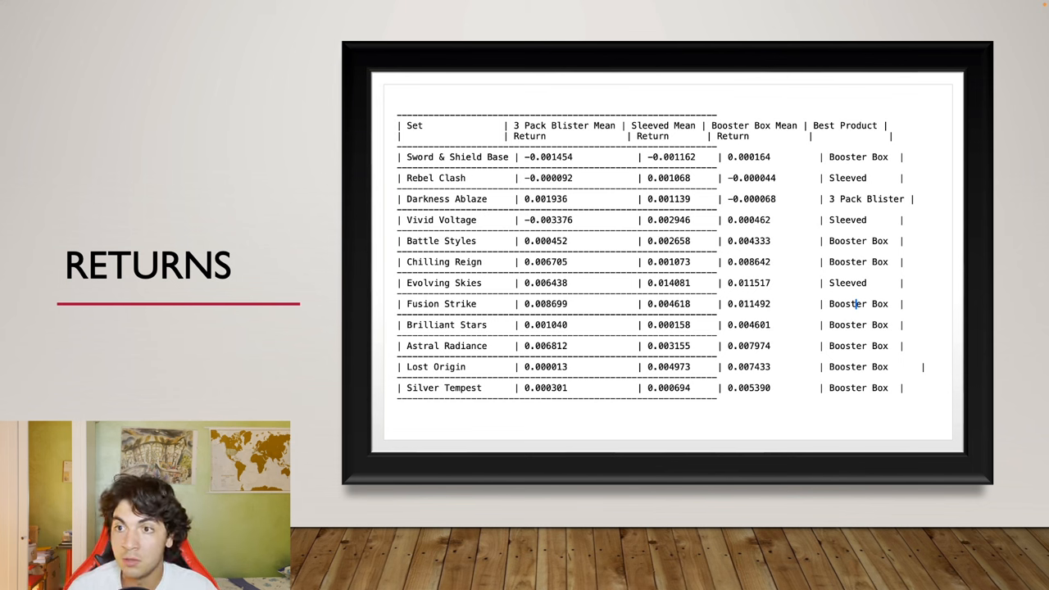
{"action": "mouse_move", "coordinate": [552, 131]}
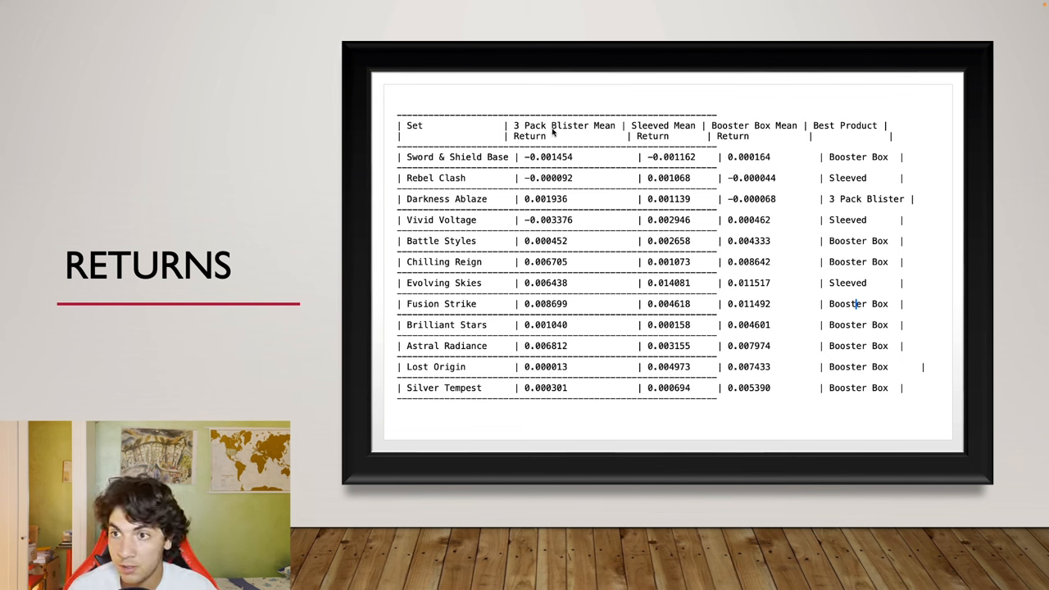
{"action": "mouse_move", "coordinate": [649, 141]}
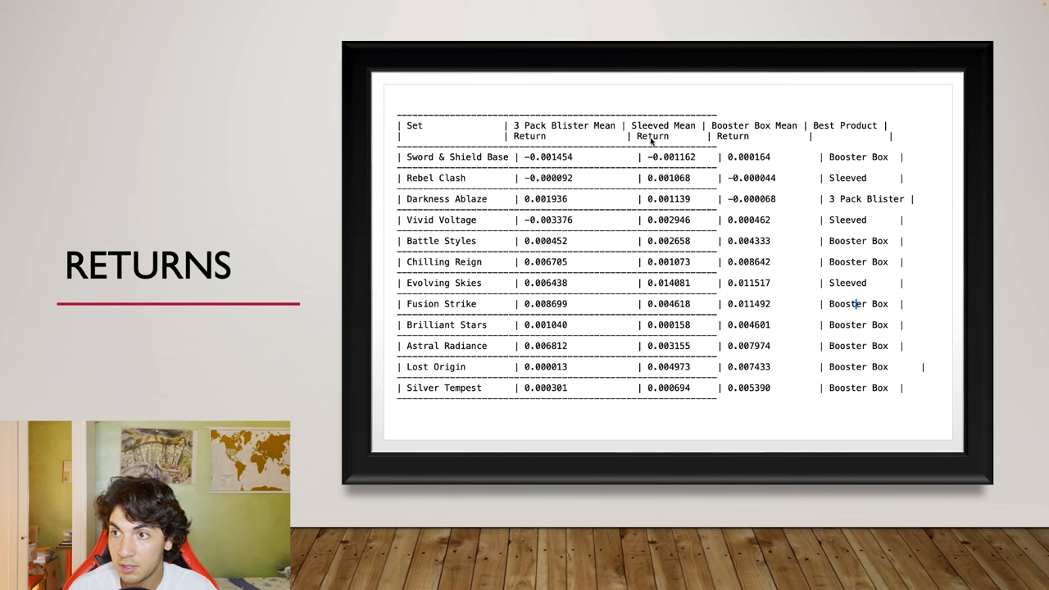
{"action": "mouse_move", "coordinate": [814, 132]}
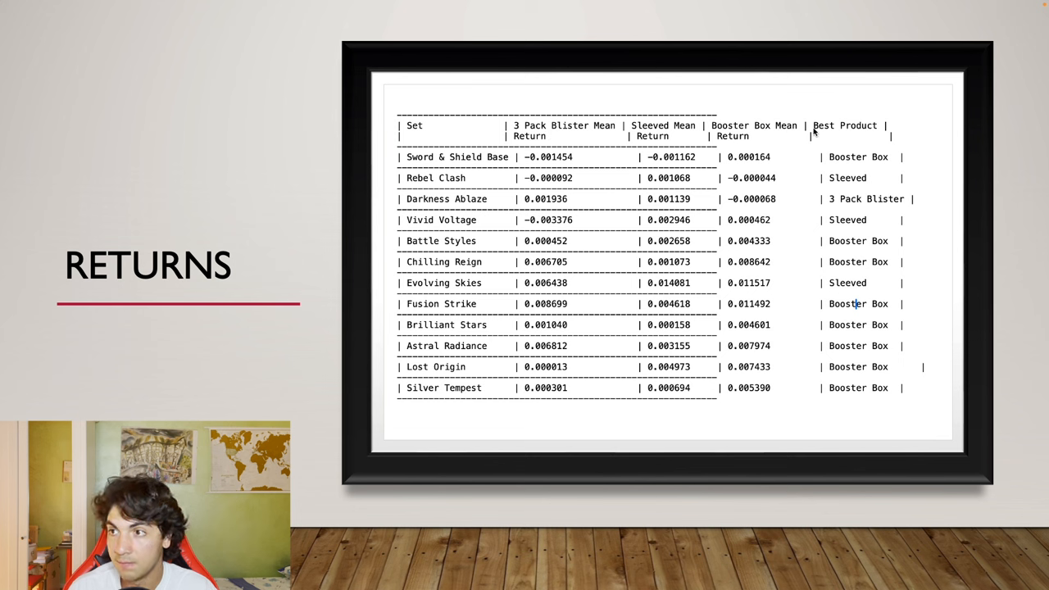
{"action": "mouse_move", "coordinate": [814, 132]}
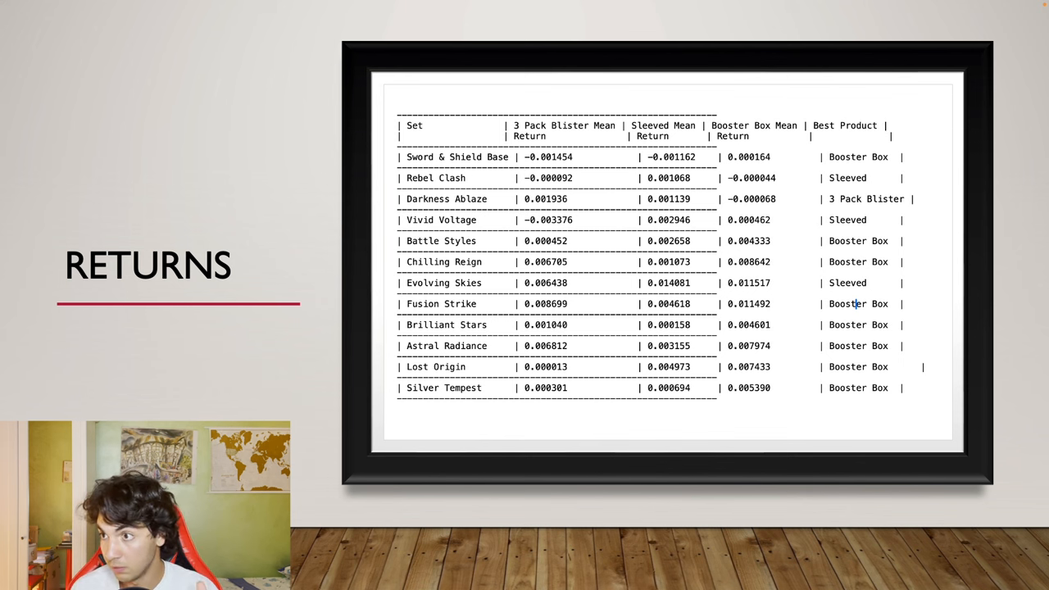
{"action": "mouse_move", "coordinate": [949, 149]}
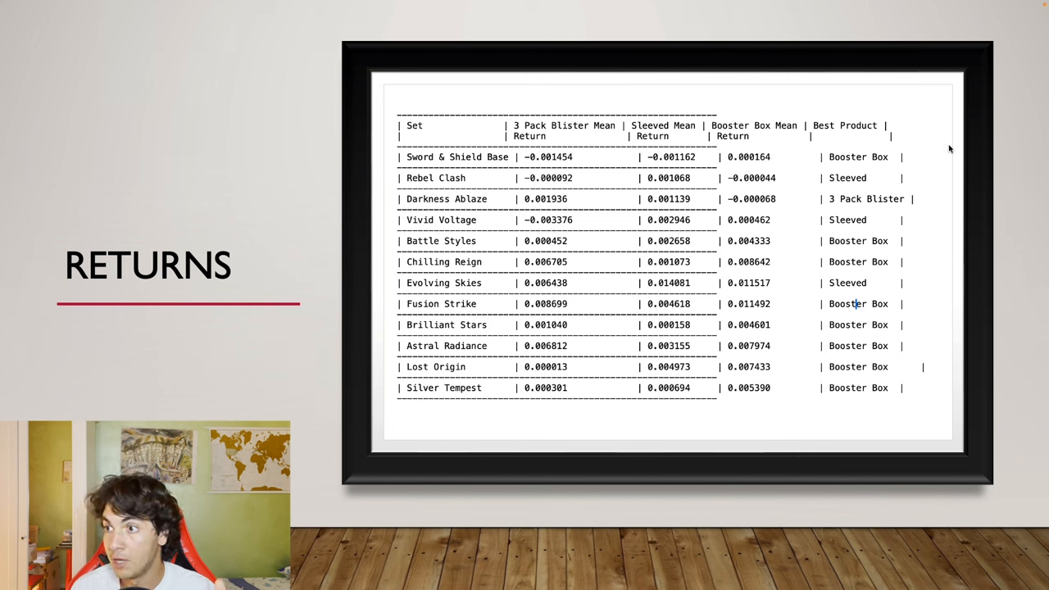
{"action": "mouse_move", "coordinate": [872, 161]}
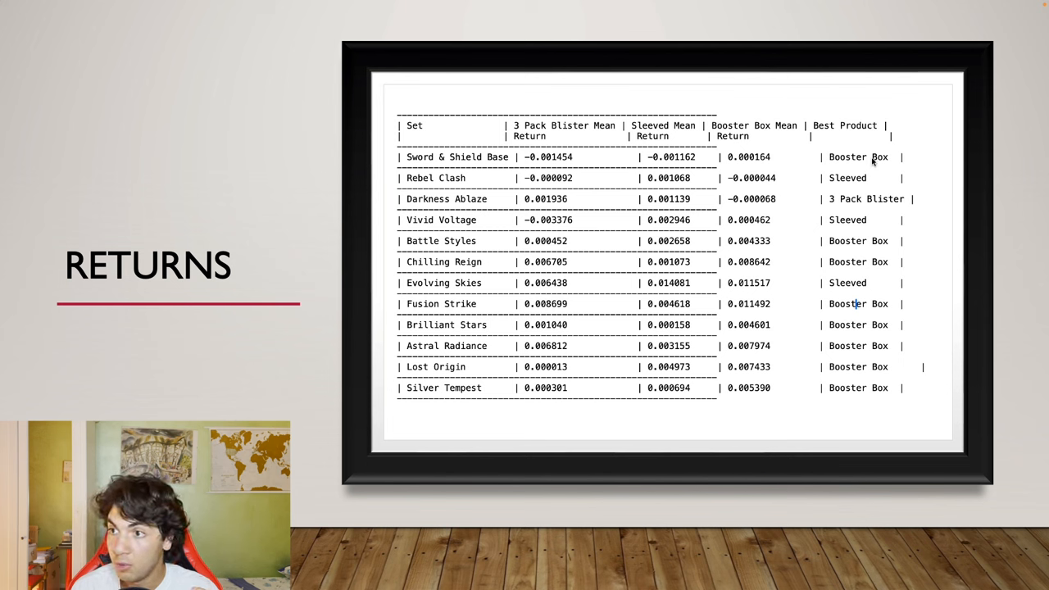
{"action": "mouse_move", "coordinate": [852, 186]}
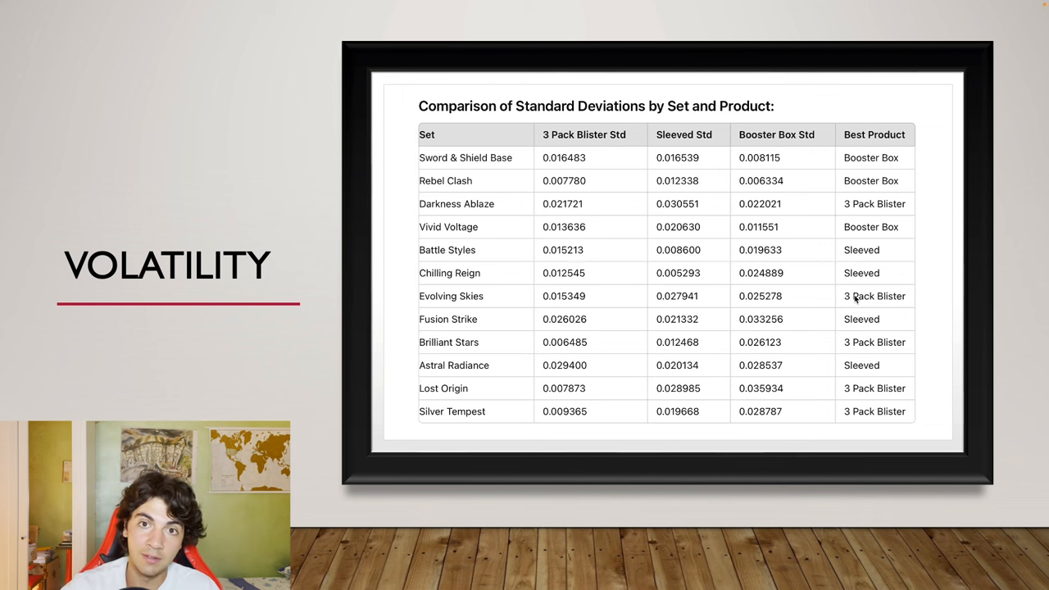
{"action": "mouse_move", "coordinate": [692, 178]}
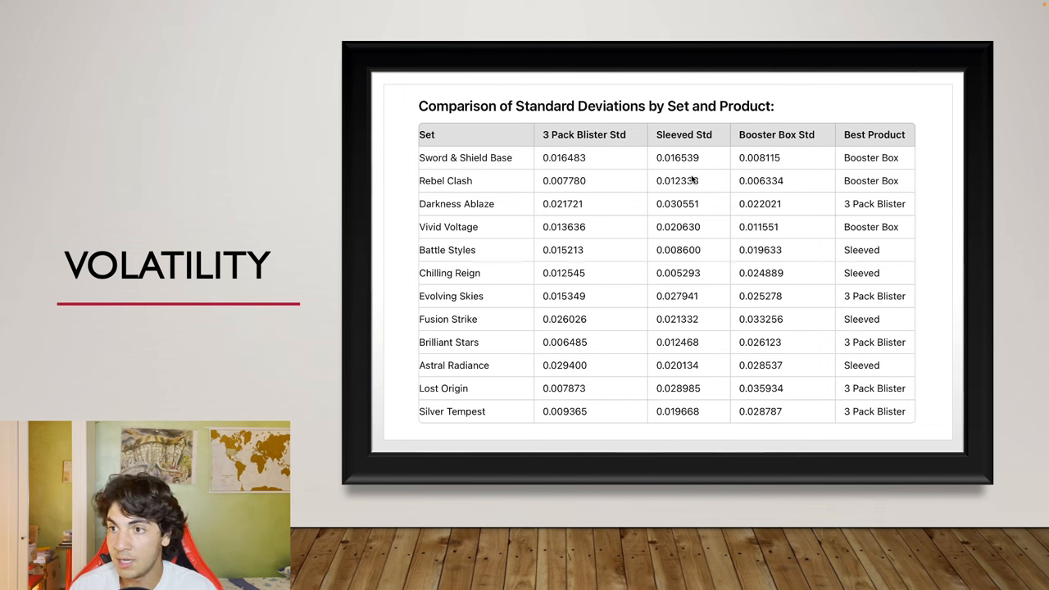
{"action": "mouse_move", "coordinate": [839, 136]}
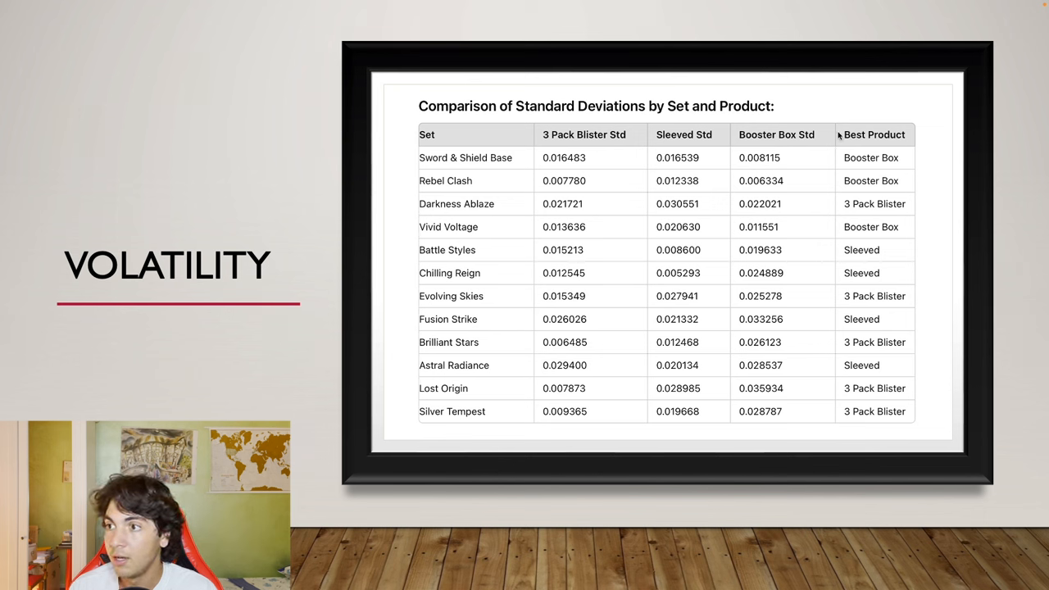
{"action": "mouse_move", "coordinate": [912, 139]}
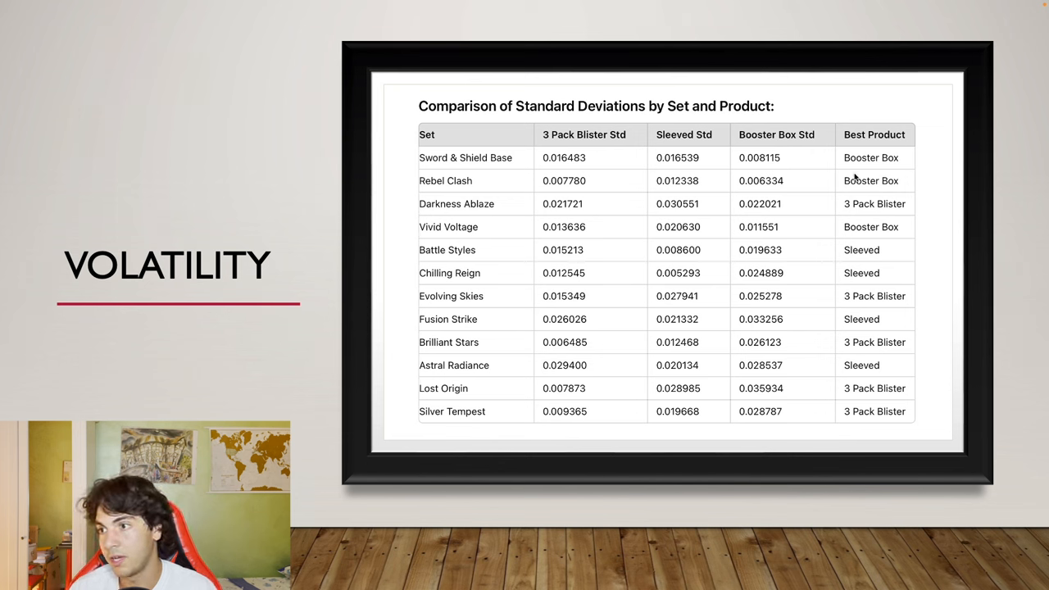
{"action": "mouse_move", "coordinate": [854, 212]}
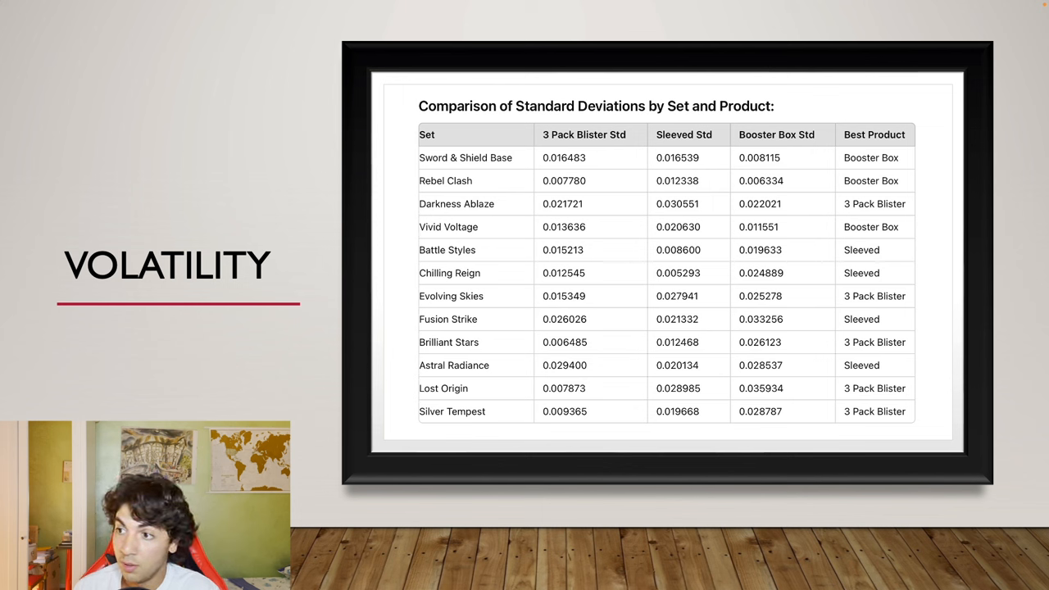
{"action": "mouse_move", "coordinate": [816, 266]}
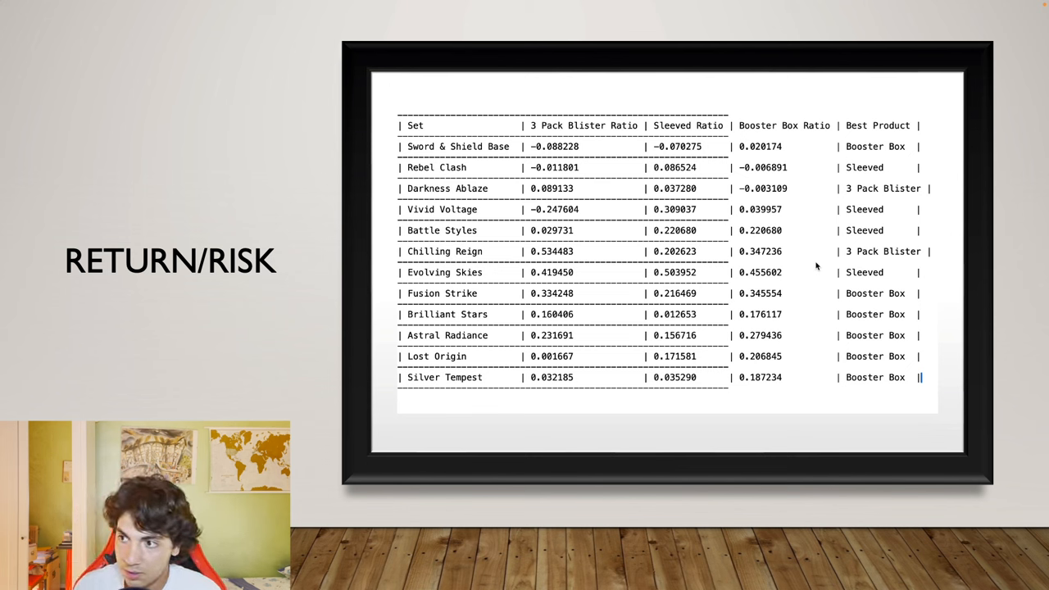
{"action": "mouse_move", "coordinate": [464, 390]}
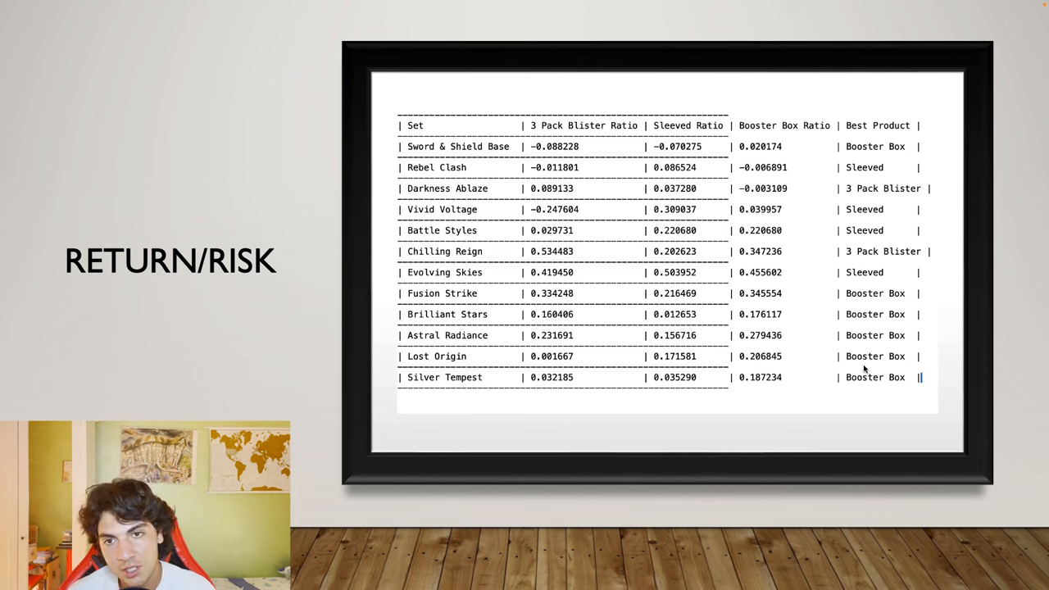
{"action": "mouse_move", "coordinate": [897, 155]}
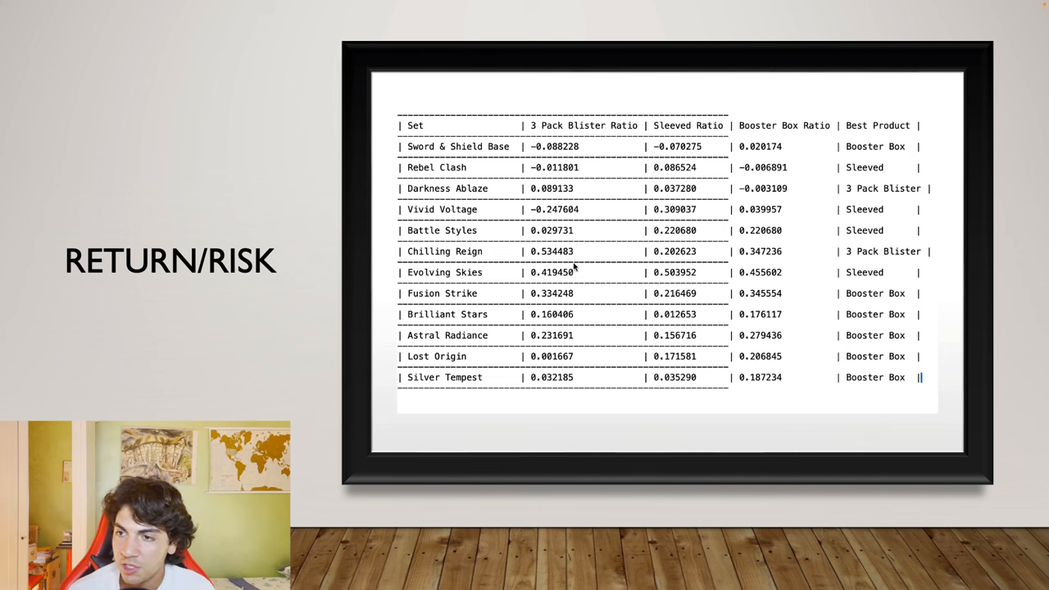
{"action": "mouse_move", "coordinate": [573, 268]}
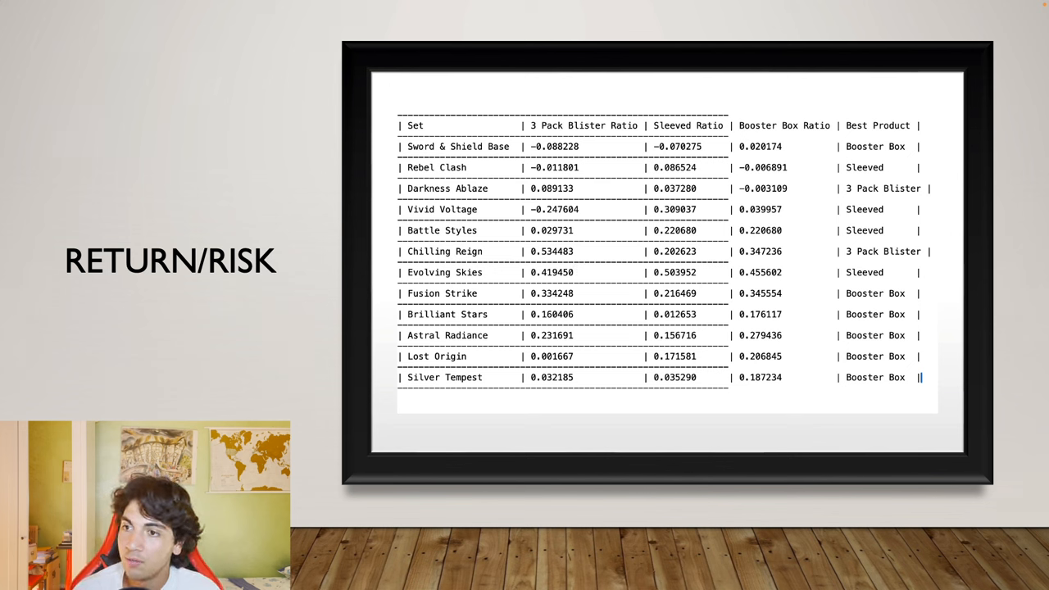
{"action": "mouse_move", "coordinate": [709, 262]}
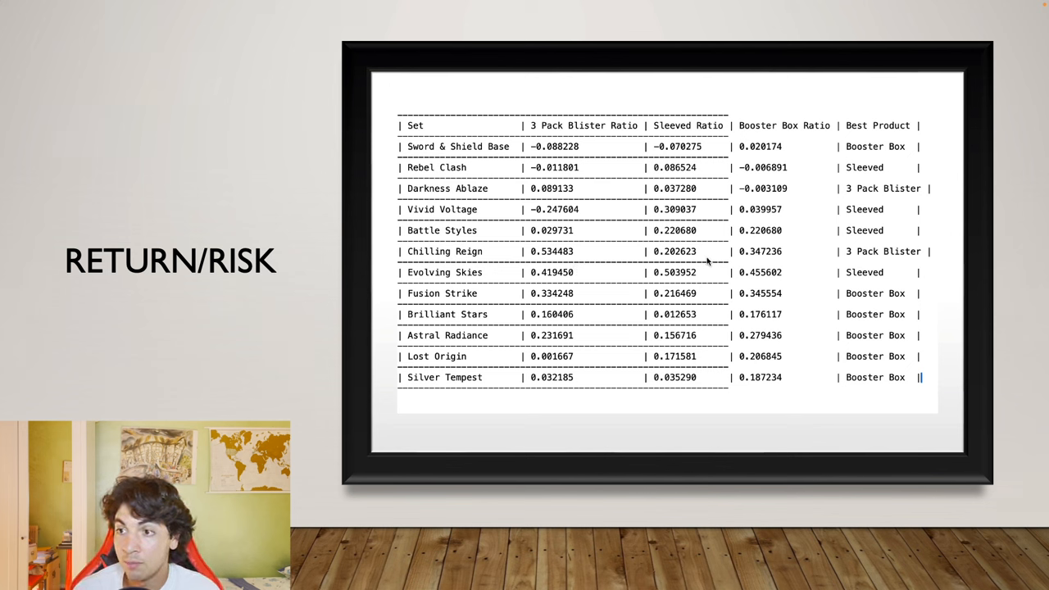
{"action": "mouse_move", "coordinate": [660, 252]}
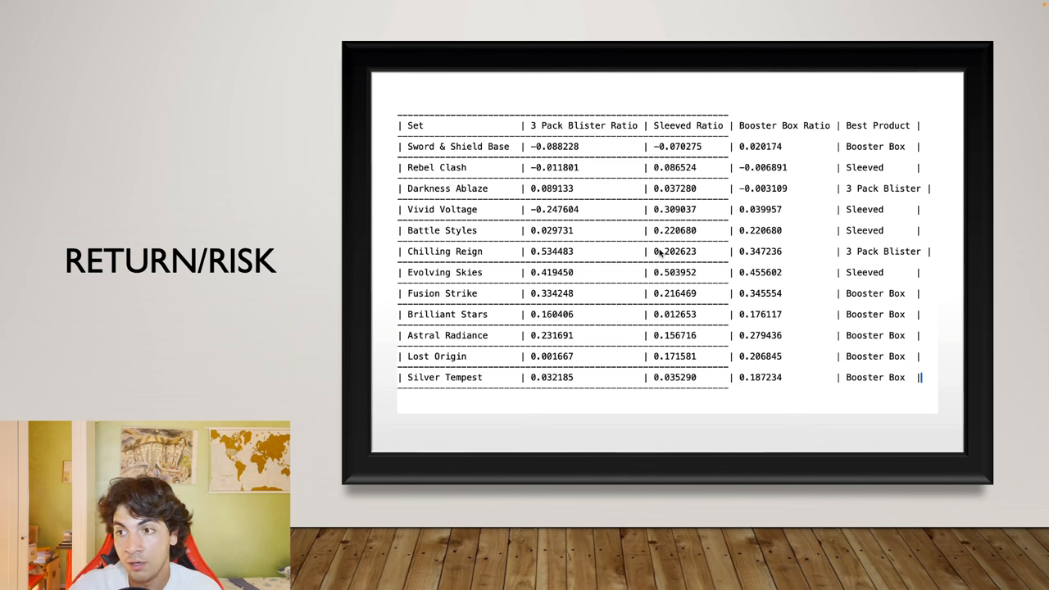
{"action": "mouse_move", "coordinate": [802, 264]}
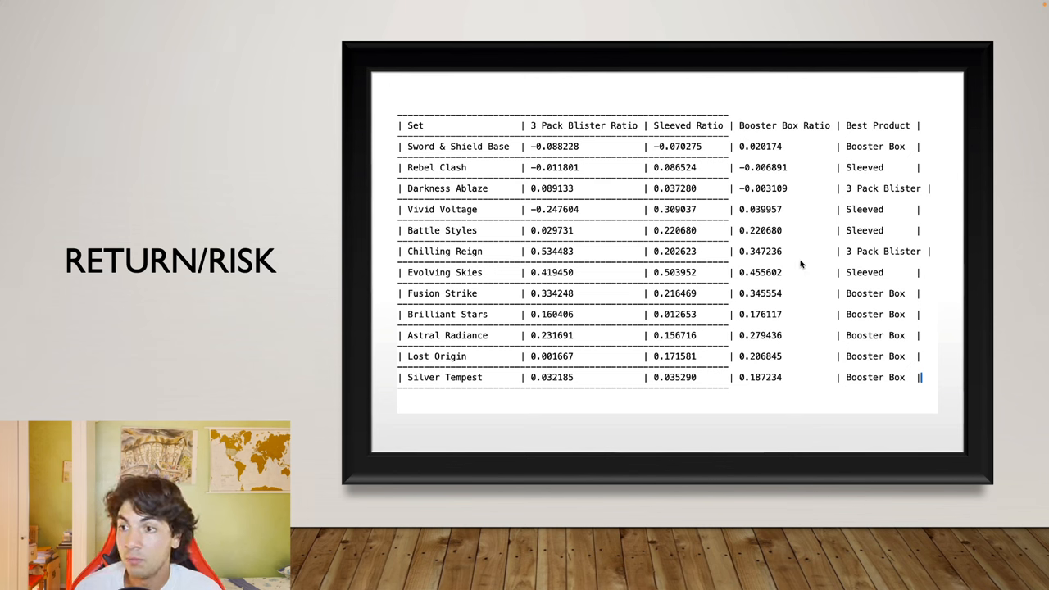